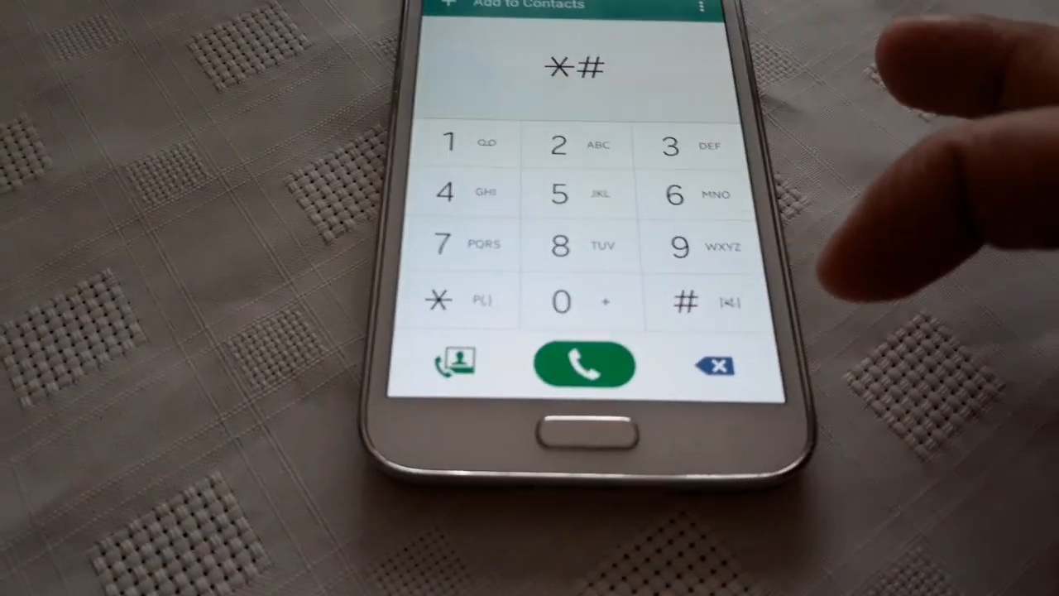
Leave the dialer after reading the IMEI and return to the home screen.
click(561, 300)
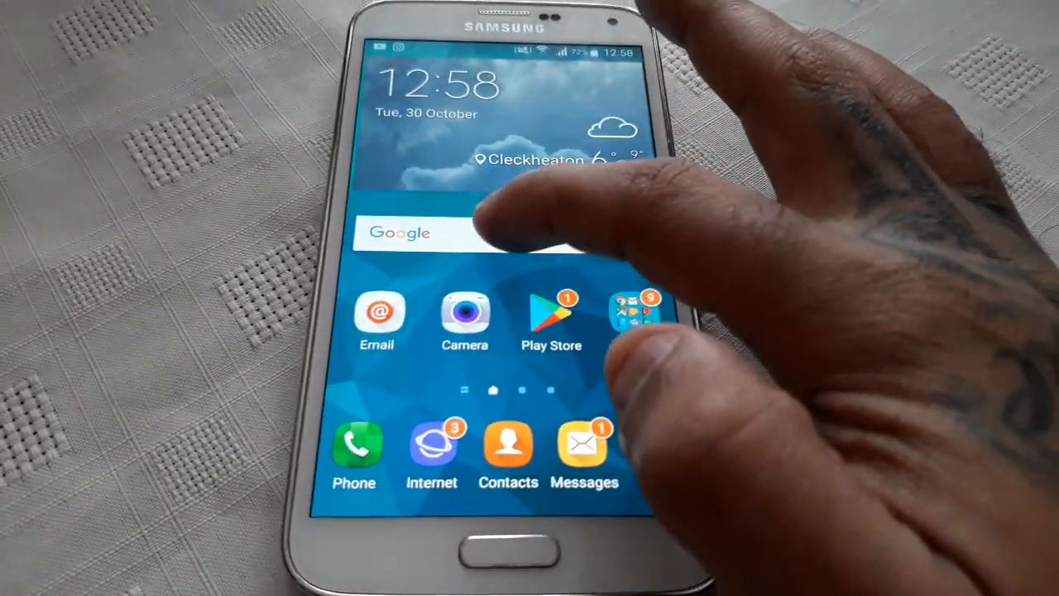
Search Google for 'imei info' from the home-screen search bar.
click(431, 231)
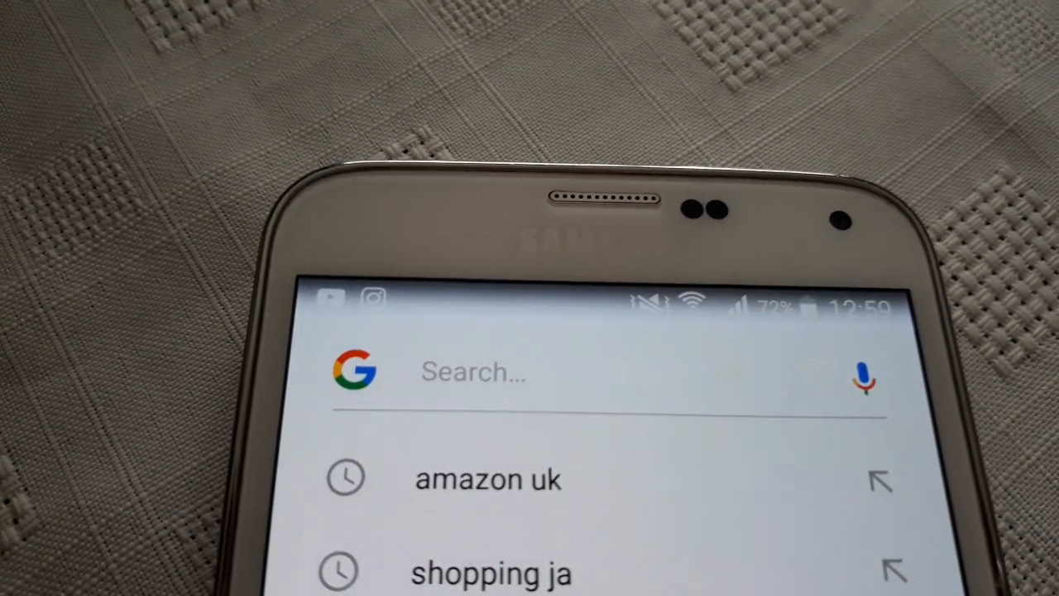
text(imei i)
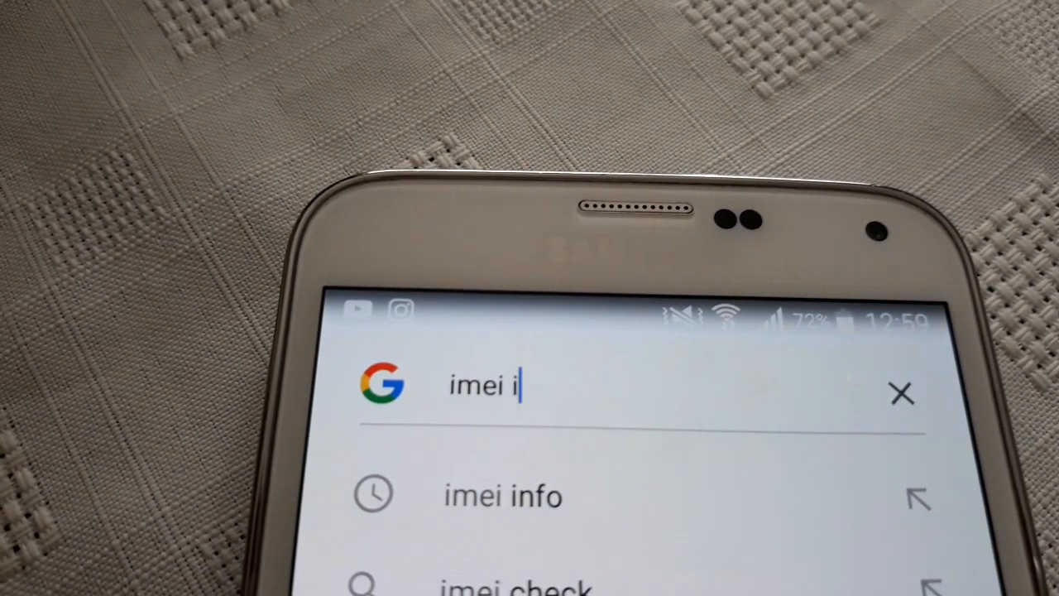
click(503, 495)
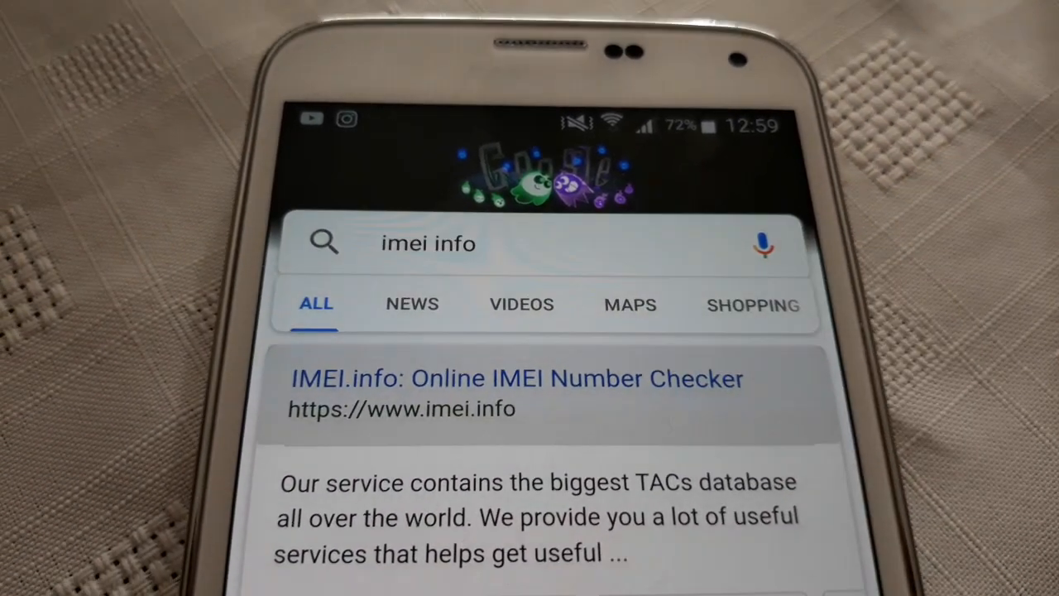
click(515, 378)
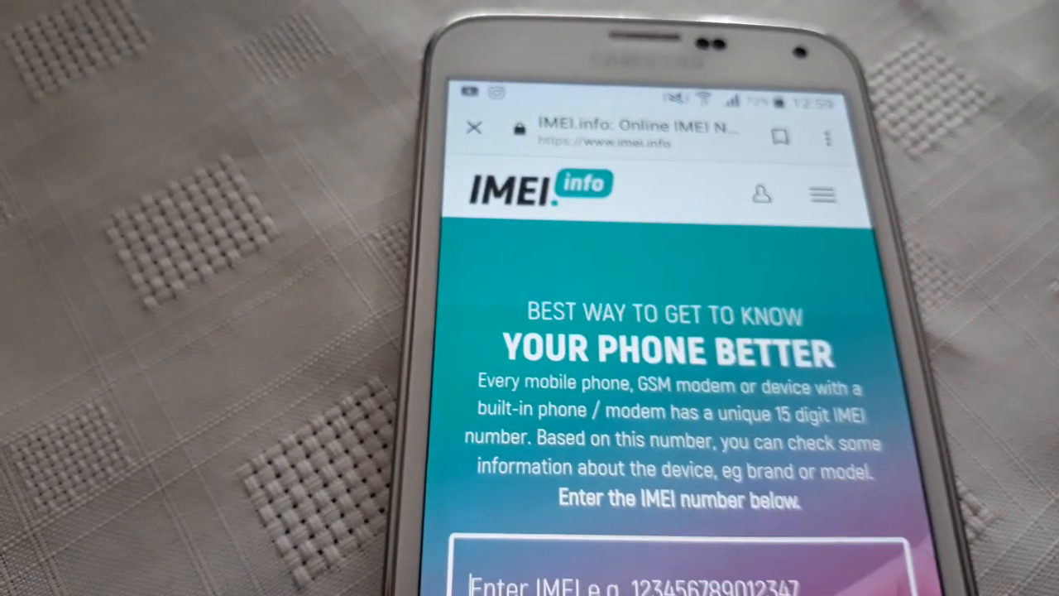
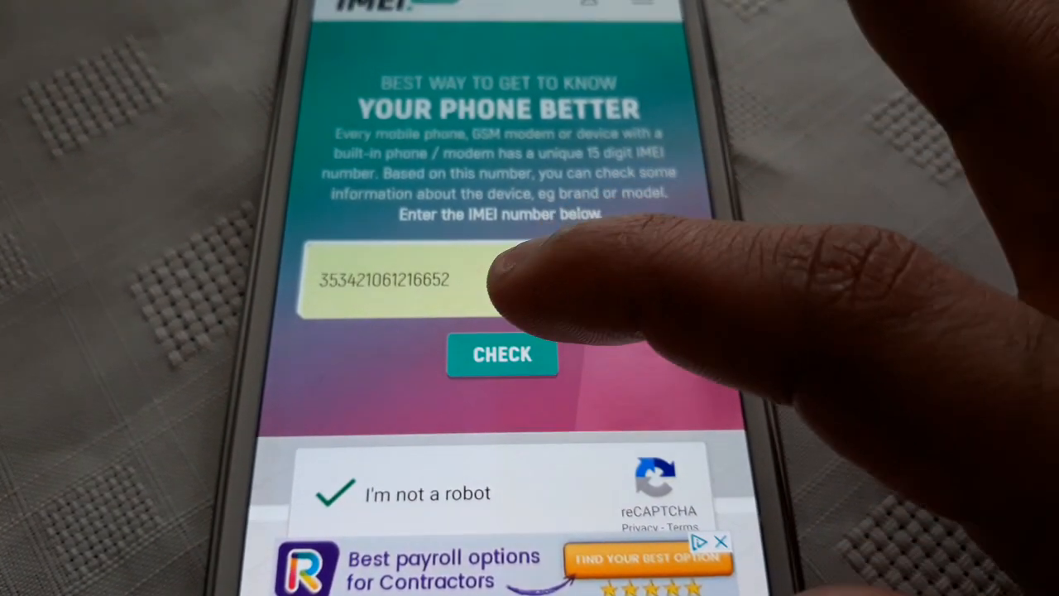
click(503, 354)
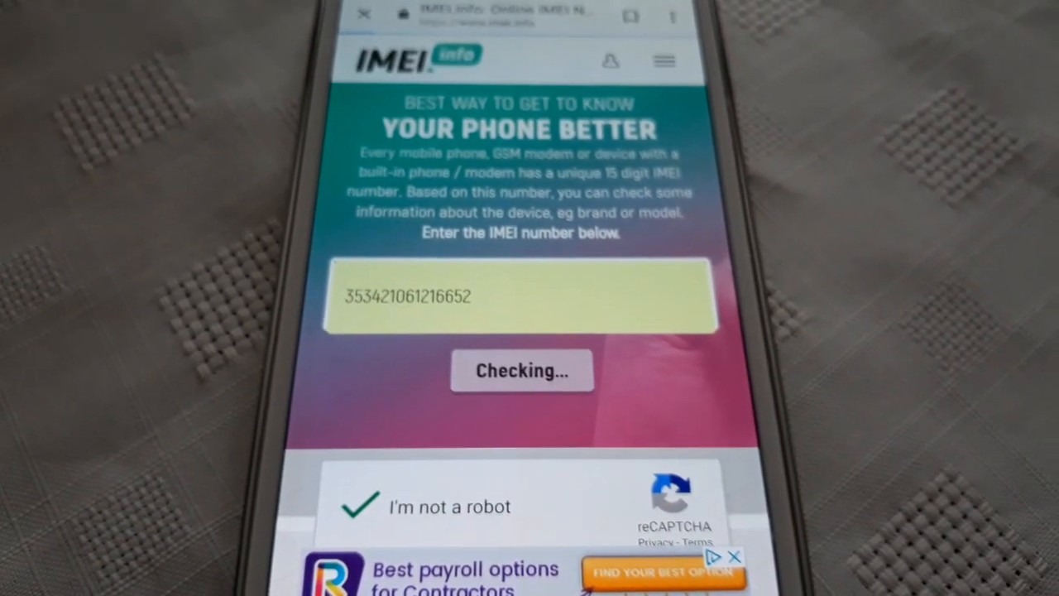
click(522, 370)
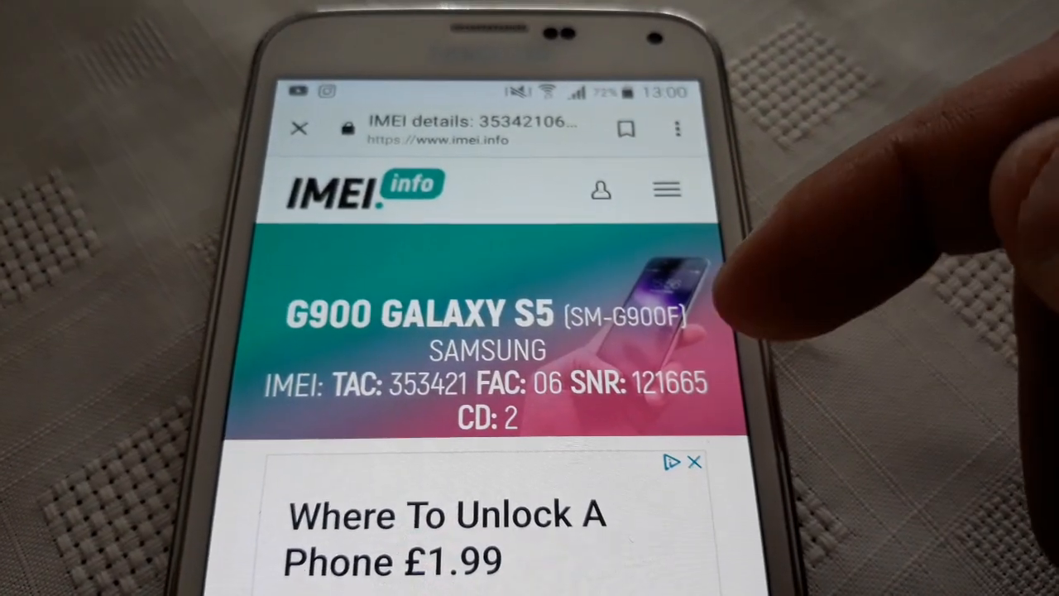
Scroll through the details page confirming G900 Galaxy S5 (SM-G900F).
scroll(down, 3)
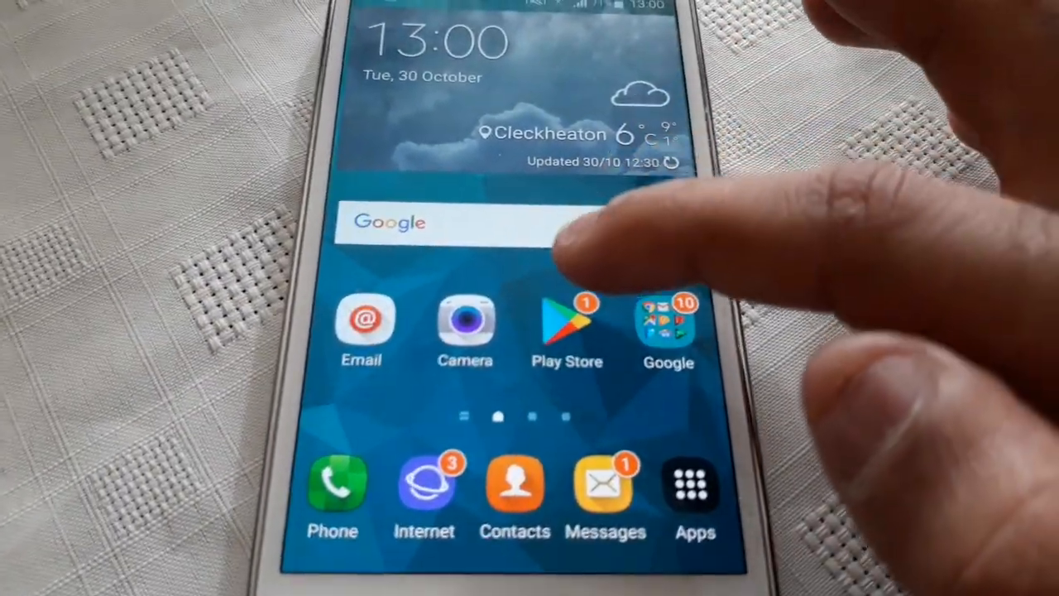
Find 'samsung phone info' in Play Store and install Phone INFO ★Samsung★.
click(567, 323)
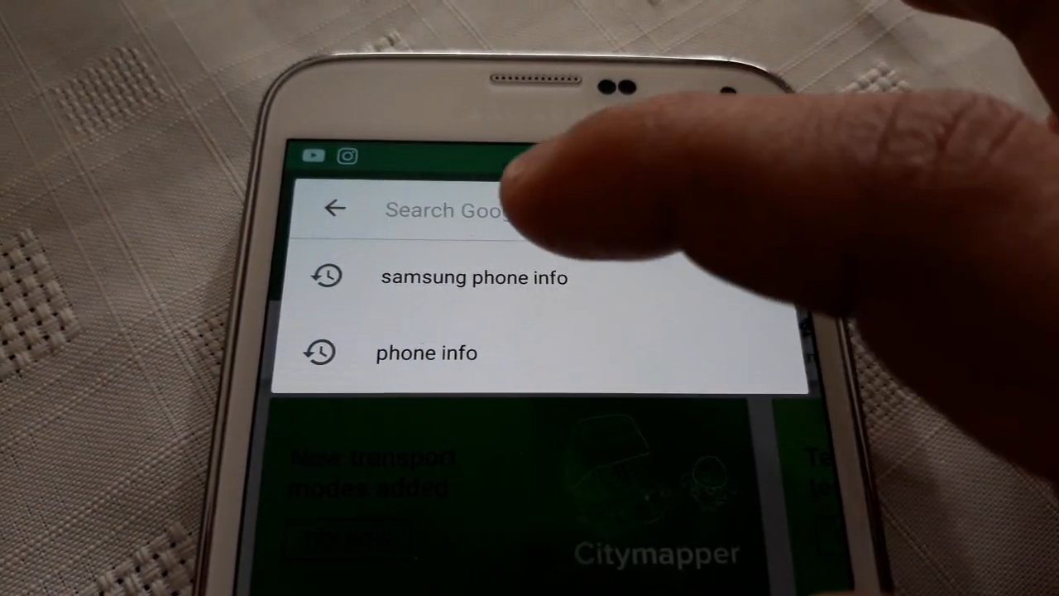
click(475, 278)
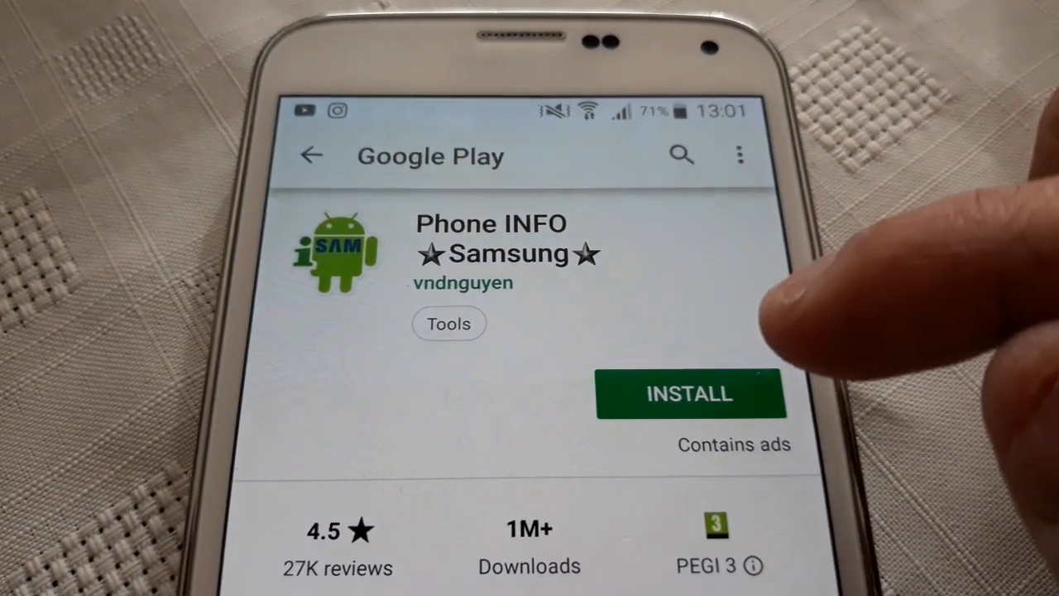
click(690, 393)
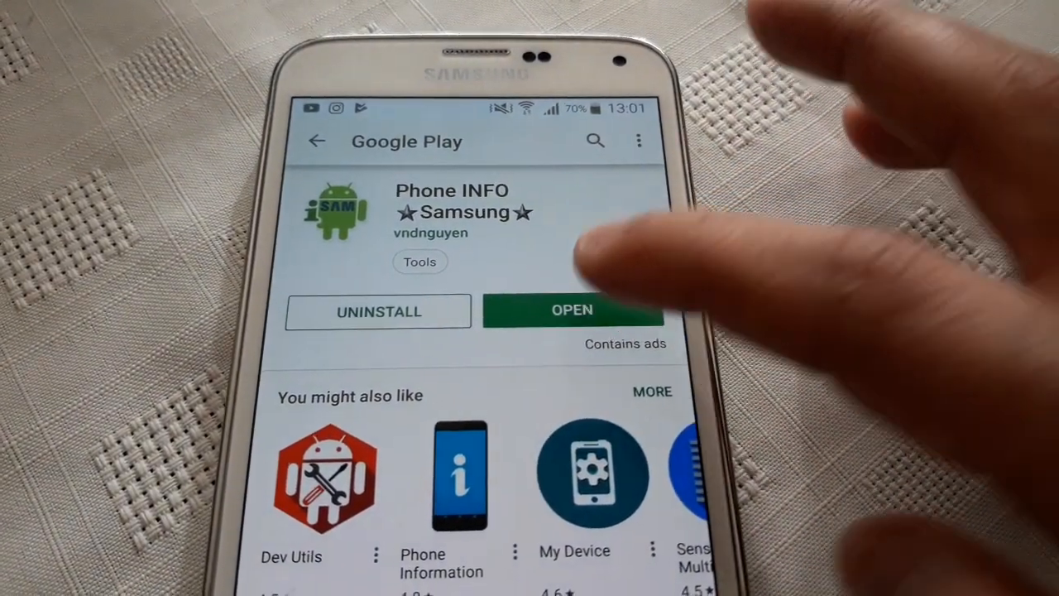
Launch Phone INFO and browse the GENERAL tab showing SM-G900F Galaxy S5, Korea.
click(572, 311)
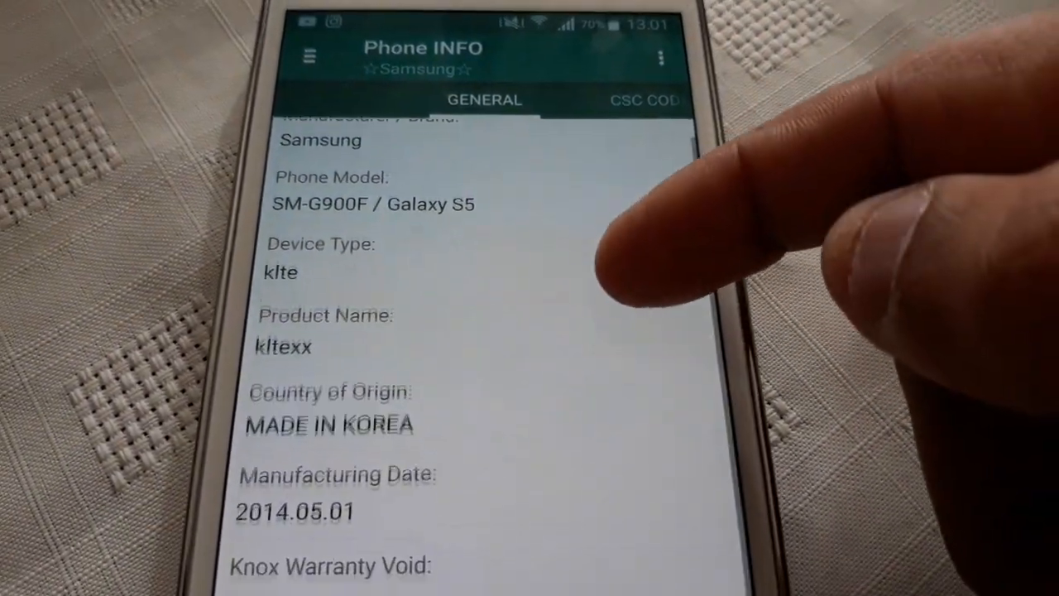
scroll(down, 3)
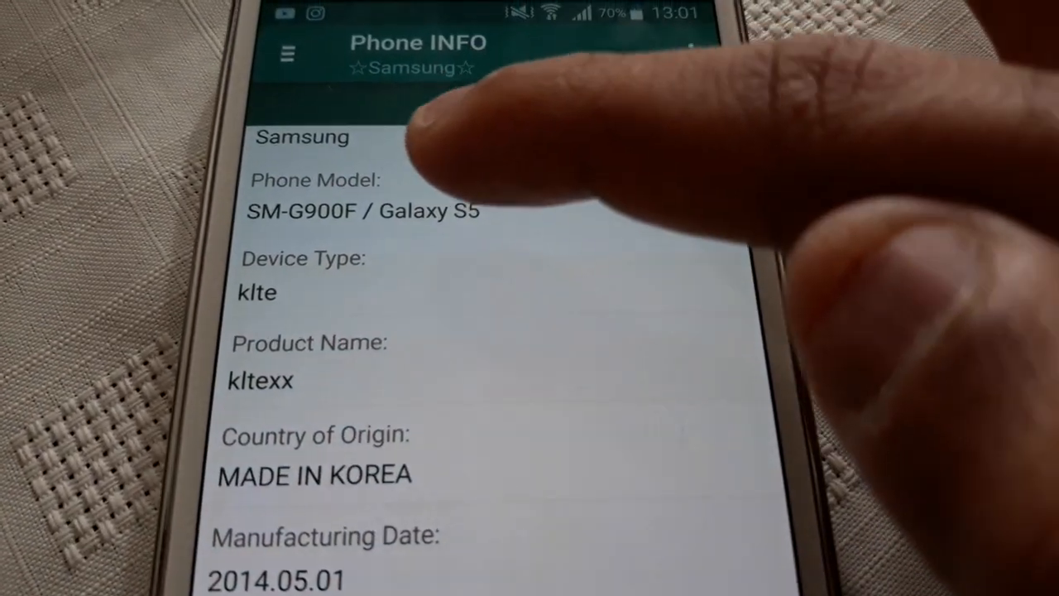
scroll(up, 3)
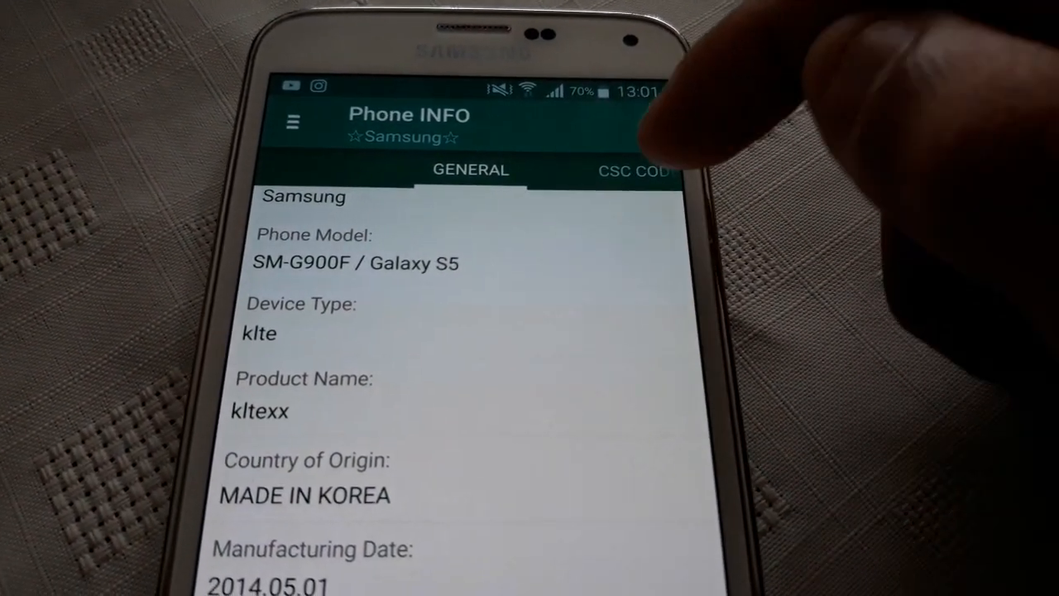
View the CSC code and firmware details tabs.
click(633, 171)
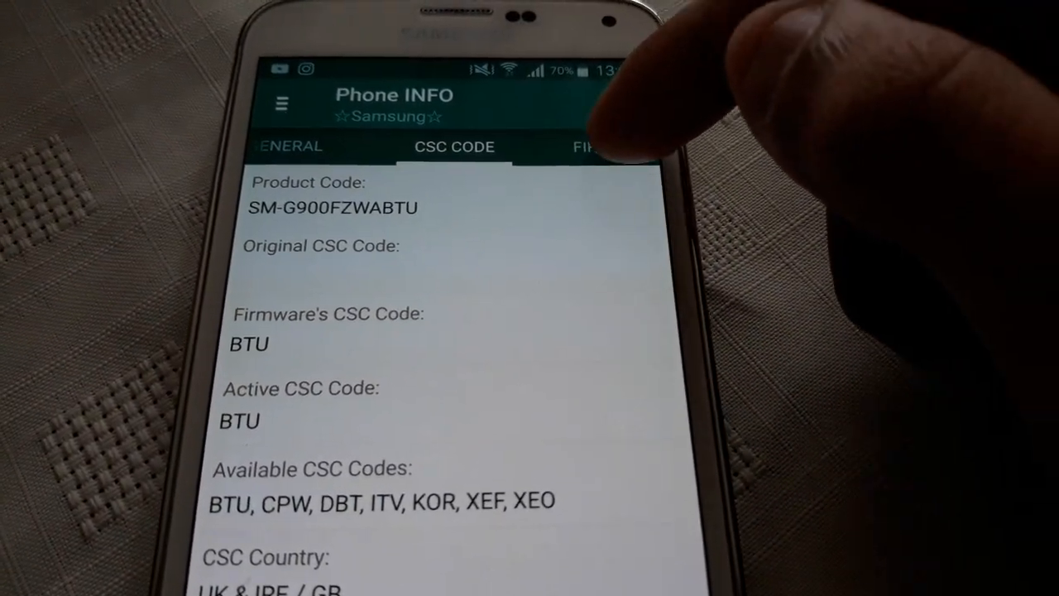
click(587, 147)
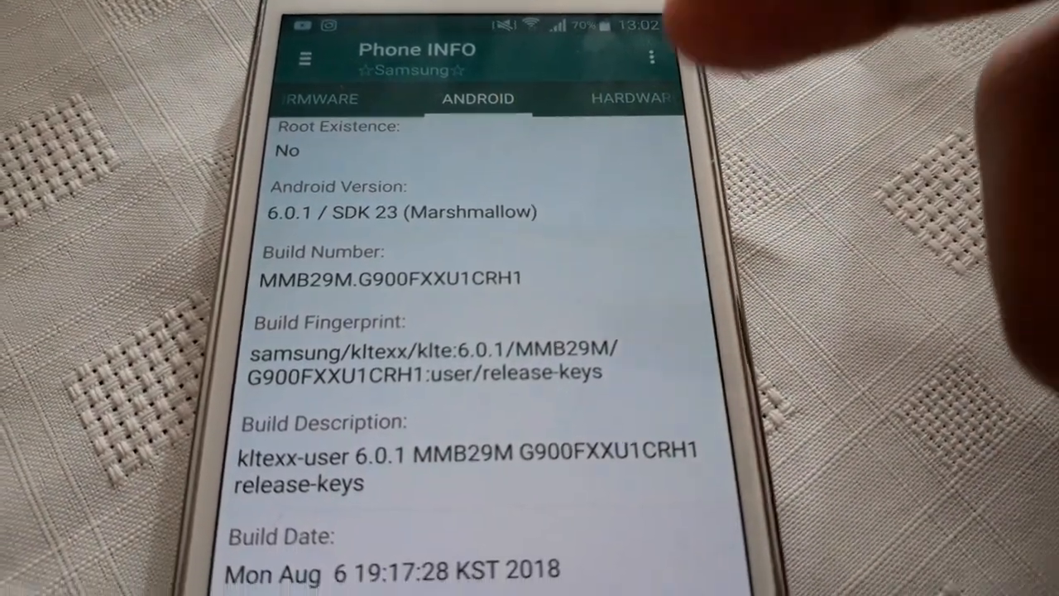
scroll(down, 3)
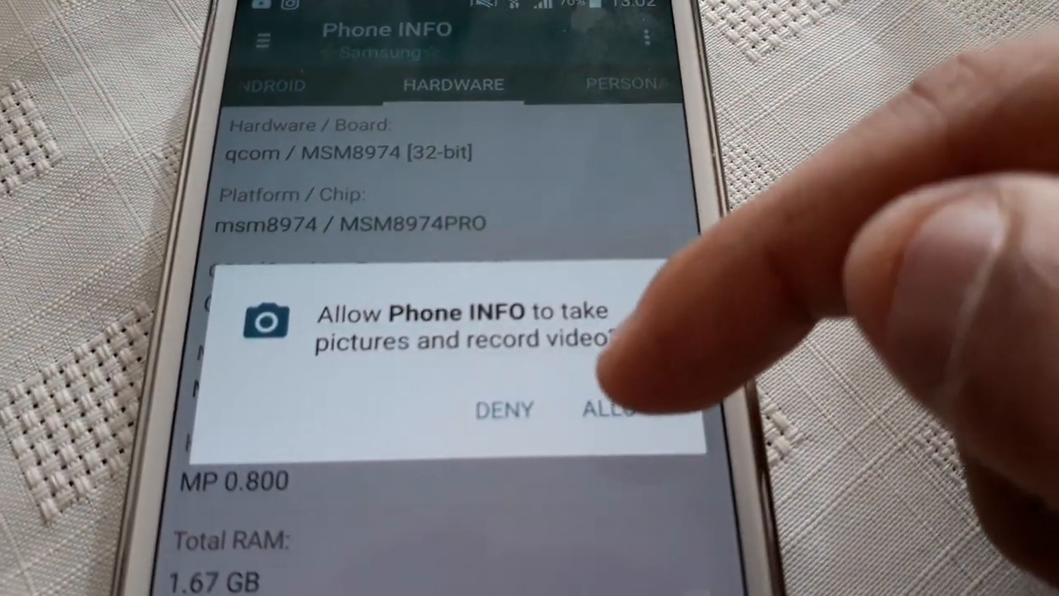
Grant camera access and scroll the hardware details (MSM8974PRO, Adreno 330, 2800 mAh).
click(620, 410)
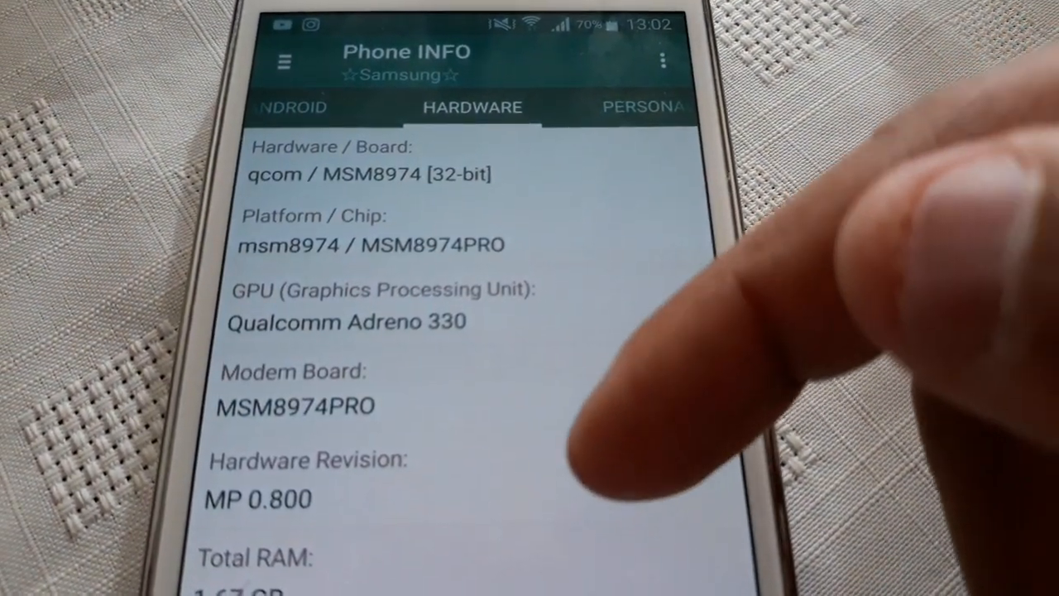
scroll(down, 3)
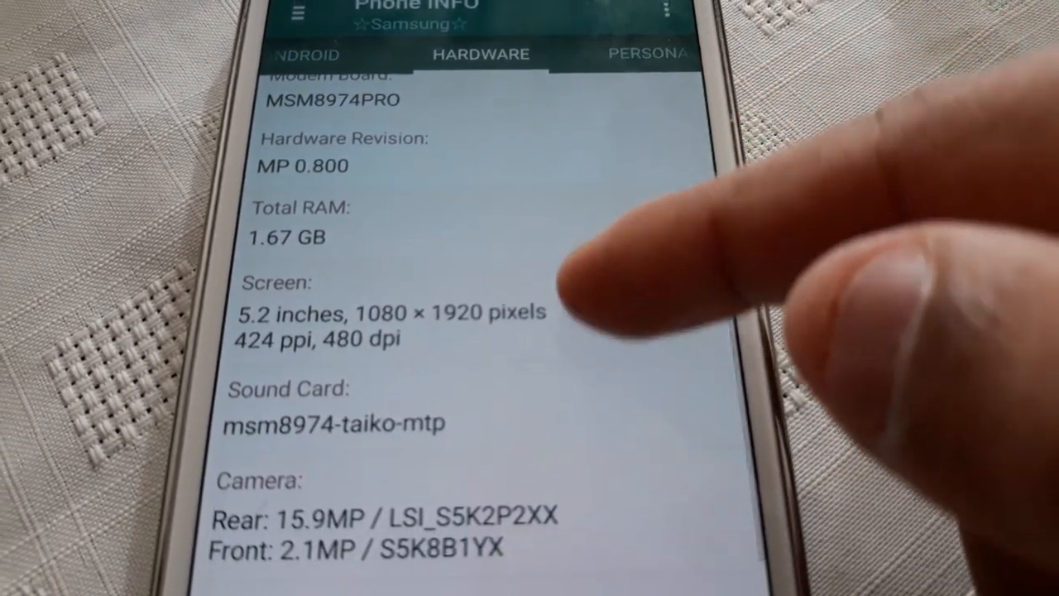
scroll(down, 3)
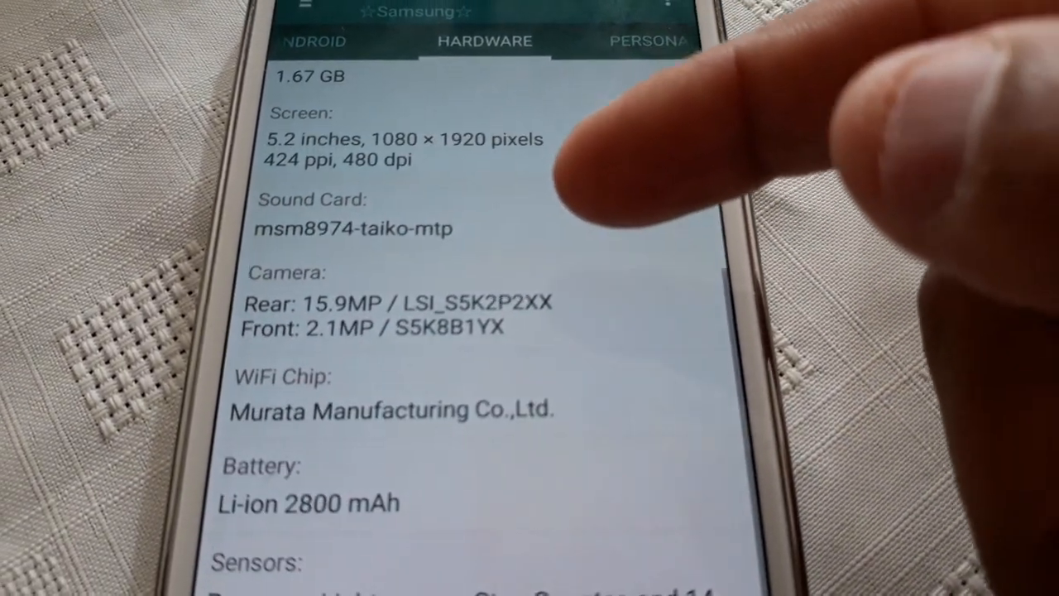
scroll(down, 3)
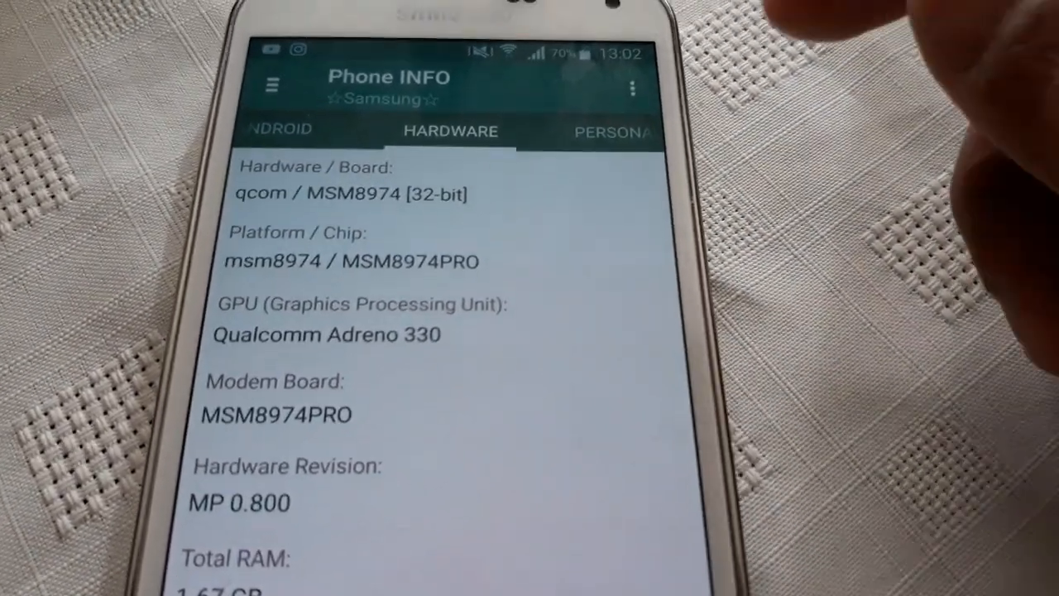
Show the PERSONAL device ID details, allowing the app to manage phone calls.
click(613, 132)
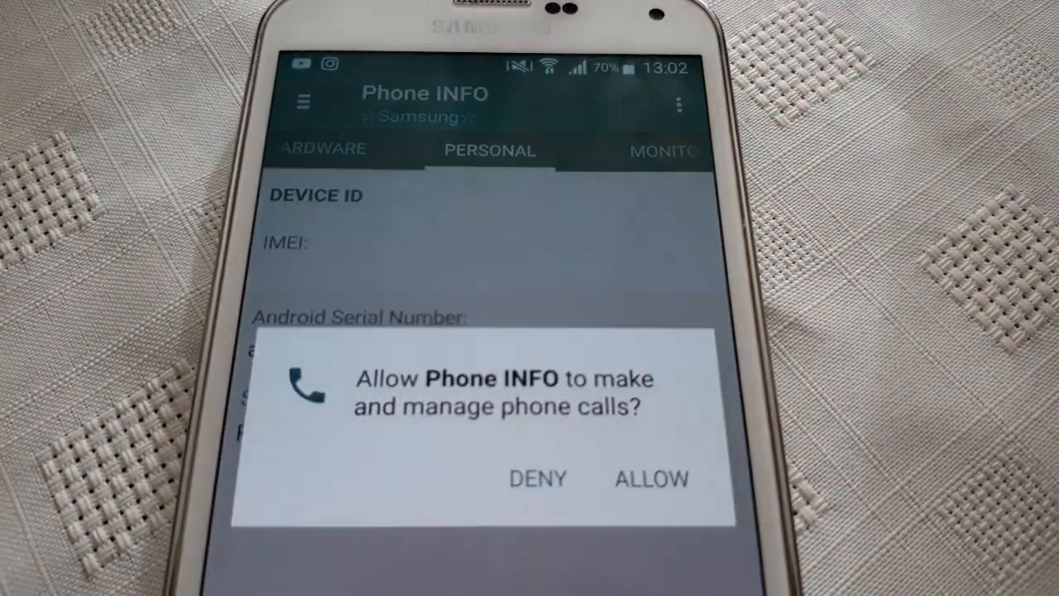
click(651, 479)
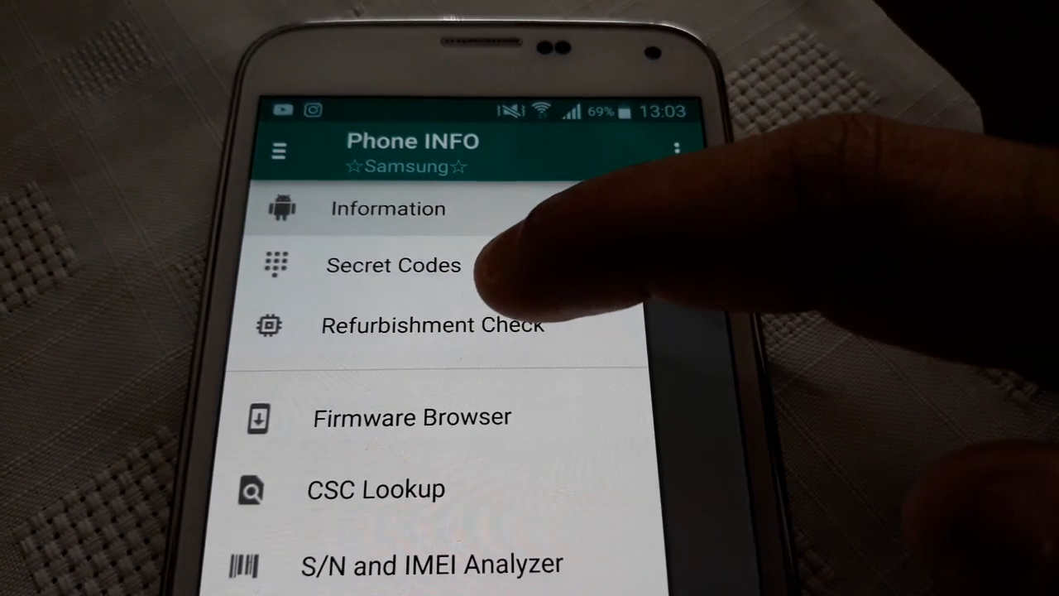
Run Refurbishment Check, read 'Your phone is ORIGINAL', and dismiss it.
click(430, 324)
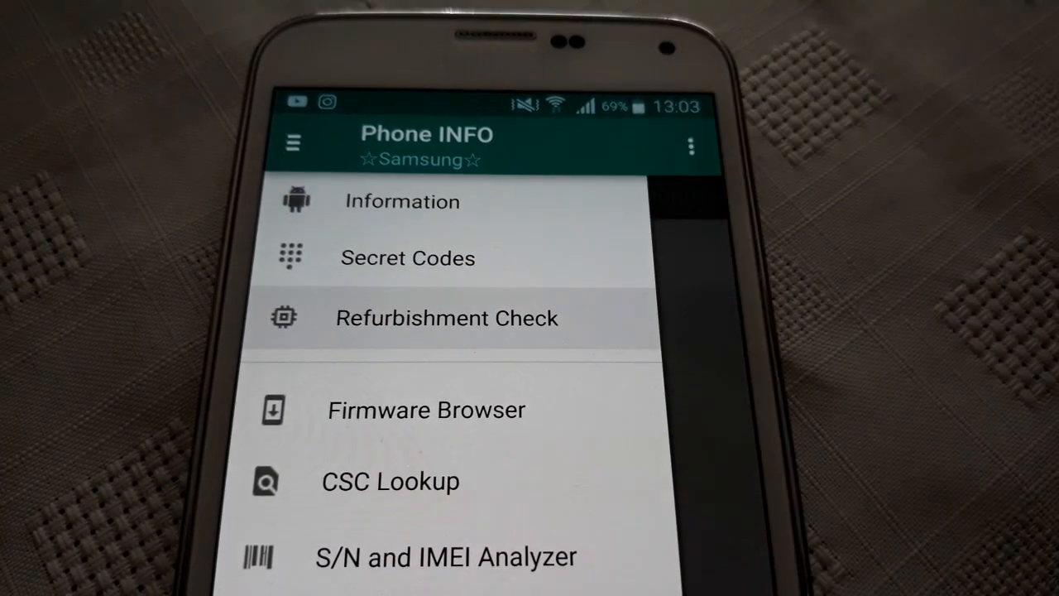
click(446, 318)
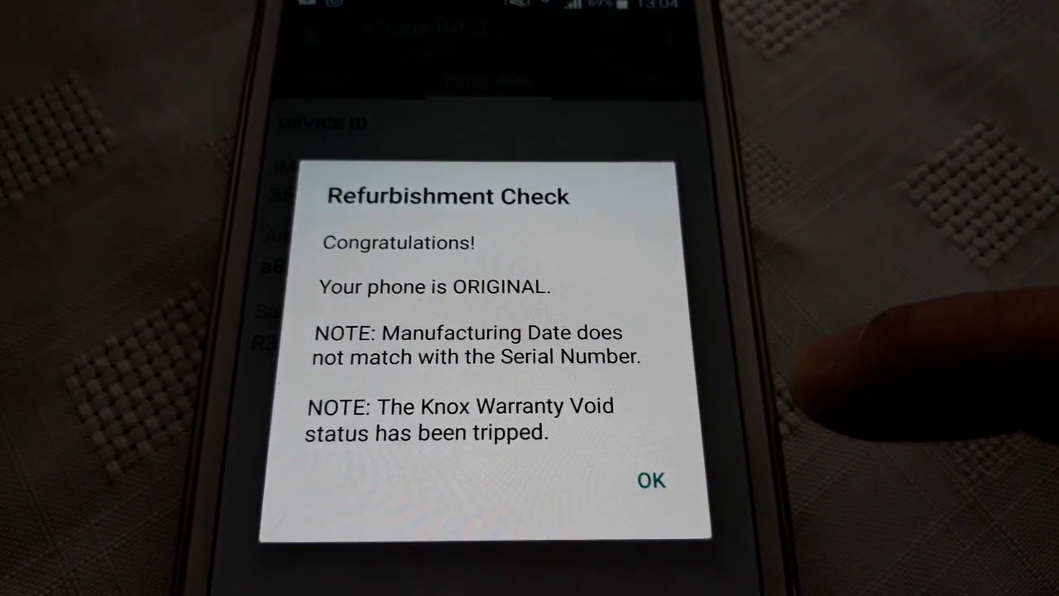
click(652, 480)
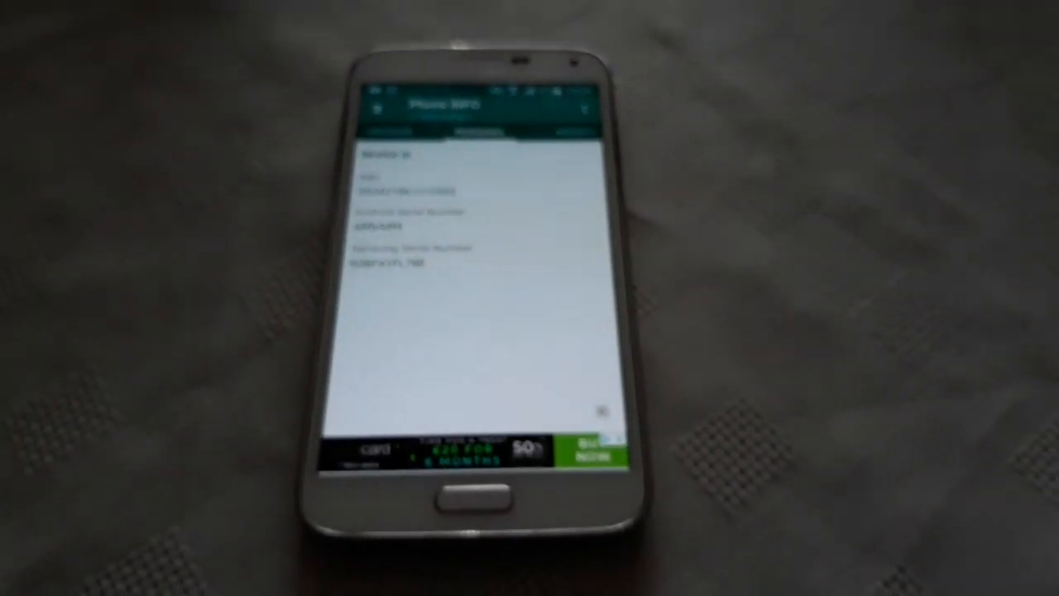